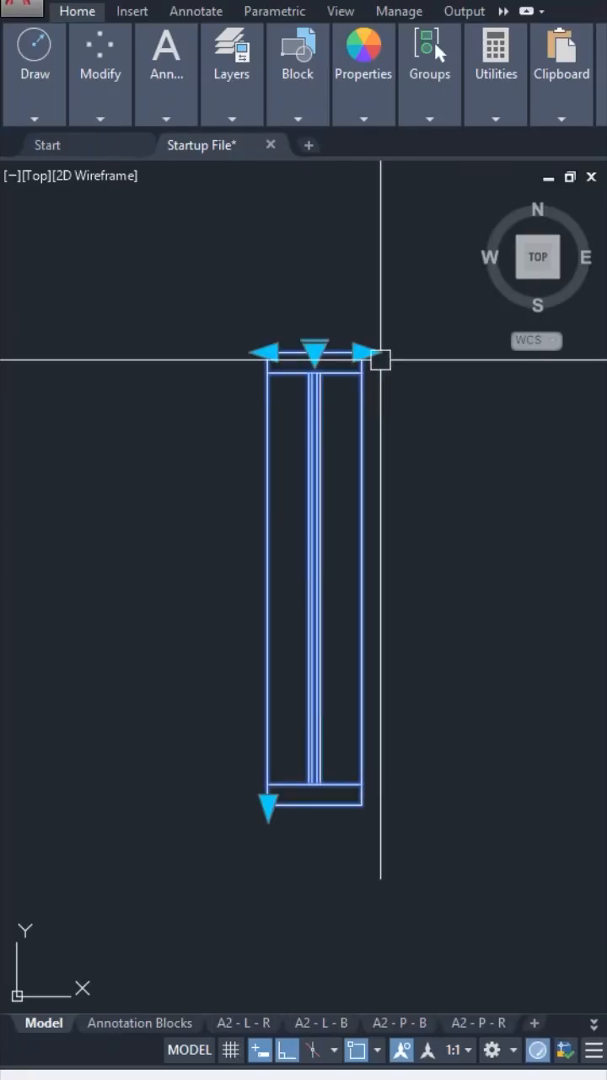
Switch the window's glass type to SGU and back, then create the block with Open in block editor ticked.
{"action": "left_click", "coordinate": [312, 347]}
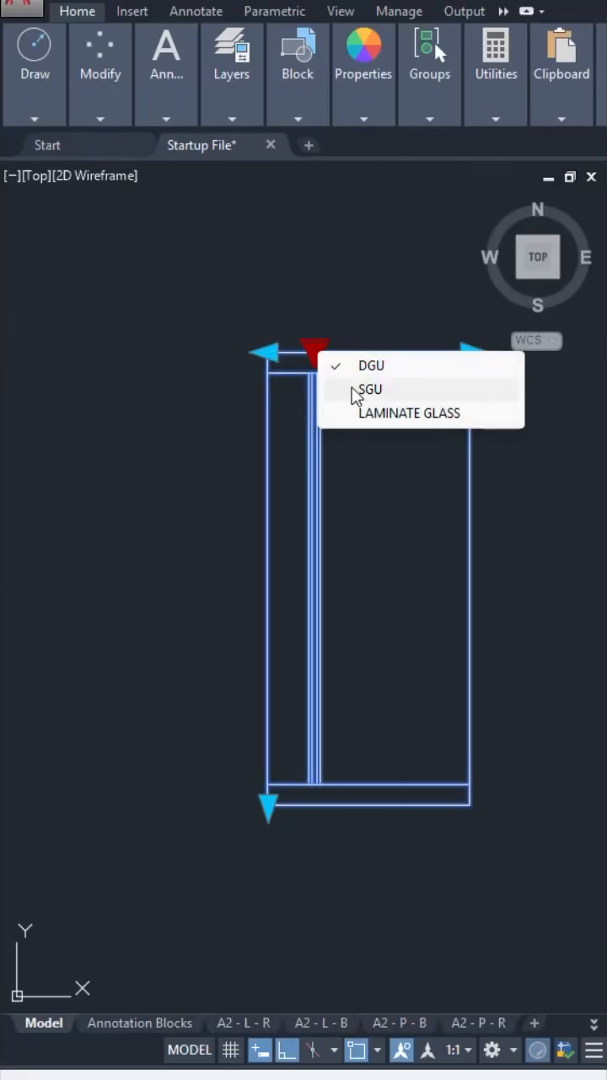
{"action": "left_click", "coordinate": [369, 388]}
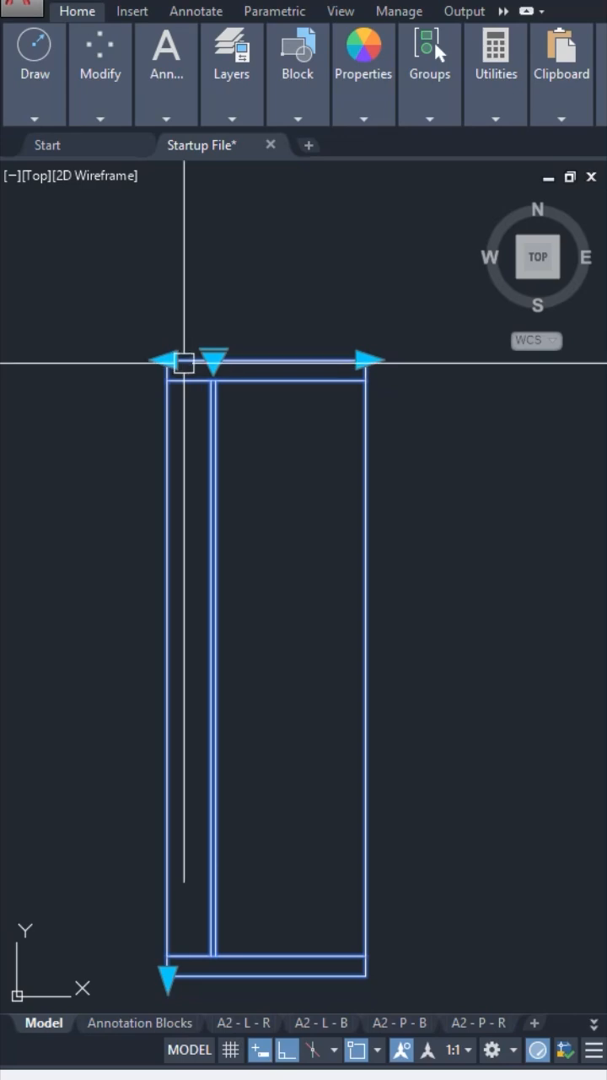
{"action": "left_click", "coordinate": [211, 361]}
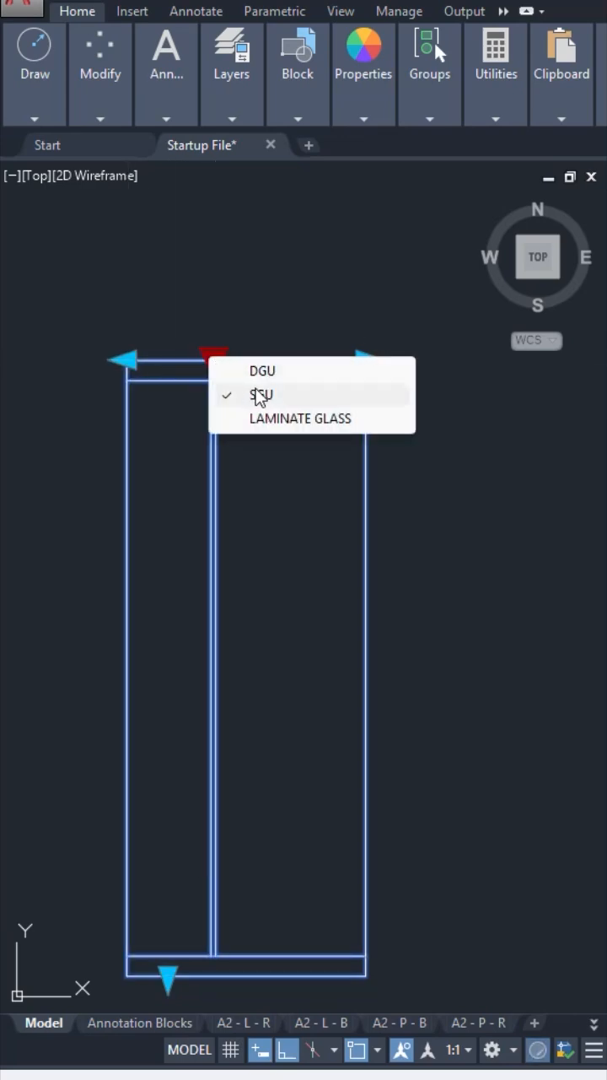
{"action": "left_click", "coordinate": [260, 394]}
{"action": "type", "text": "Te"}
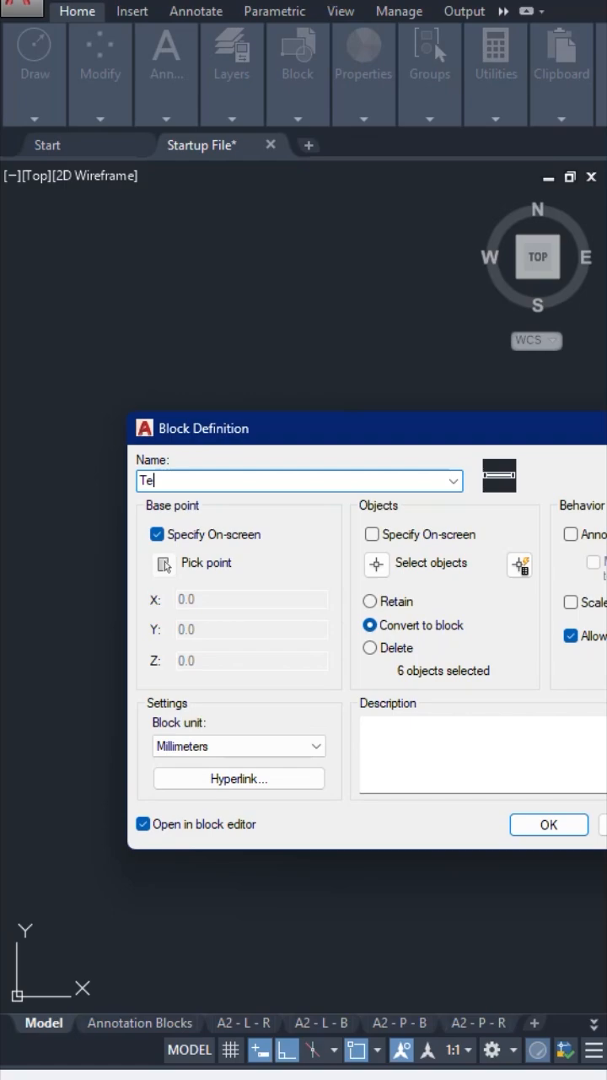
{"action": "left_click", "coordinate": [548, 823]}
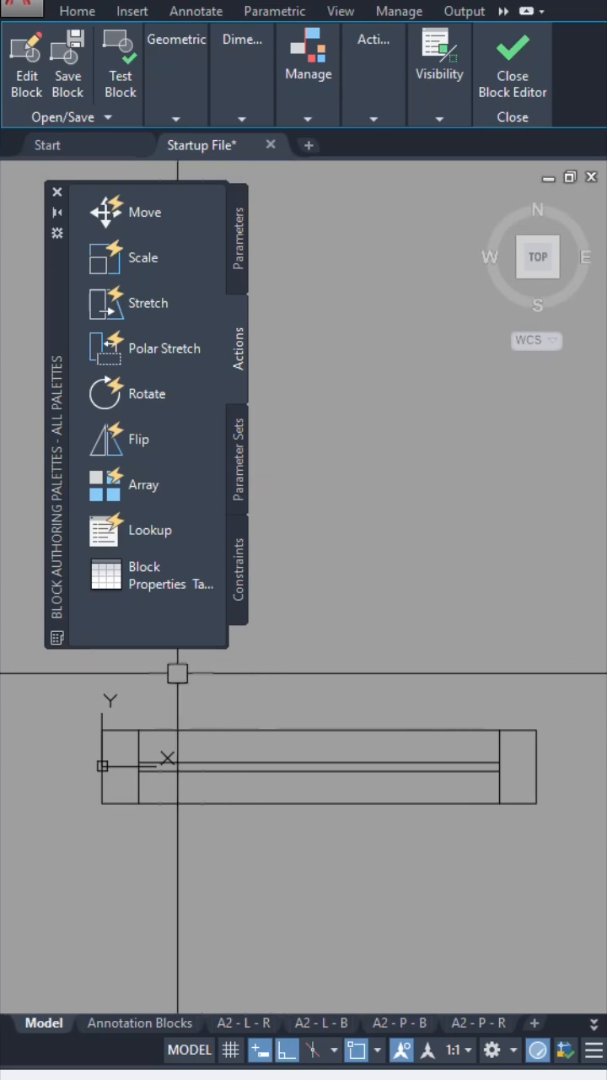
{"action": "mouse_move", "coordinate": [30, 666]}
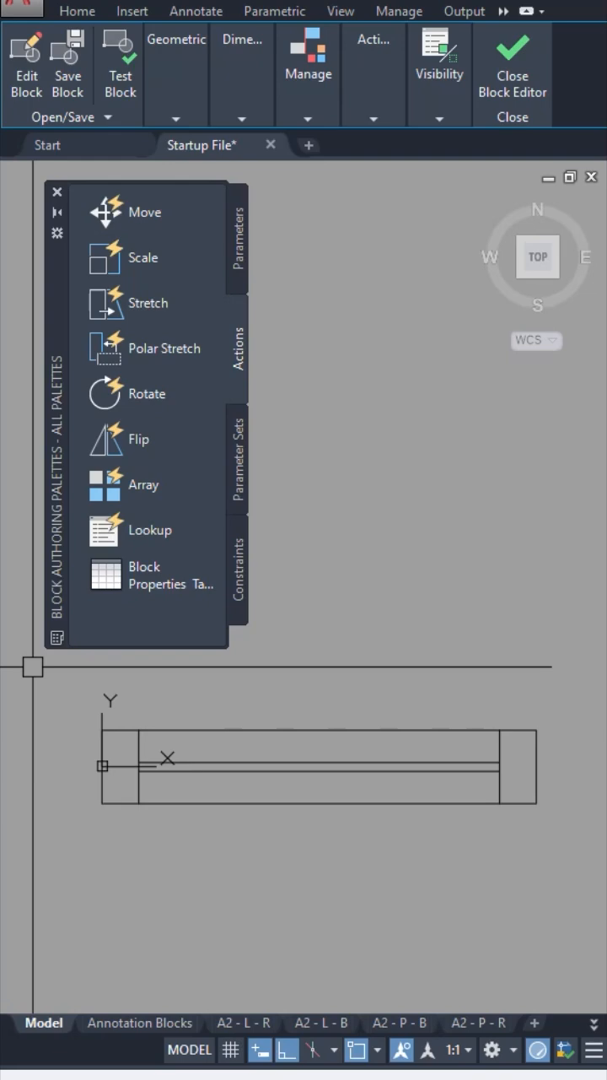
{"action": "mouse_move", "coordinate": [240, 604]}
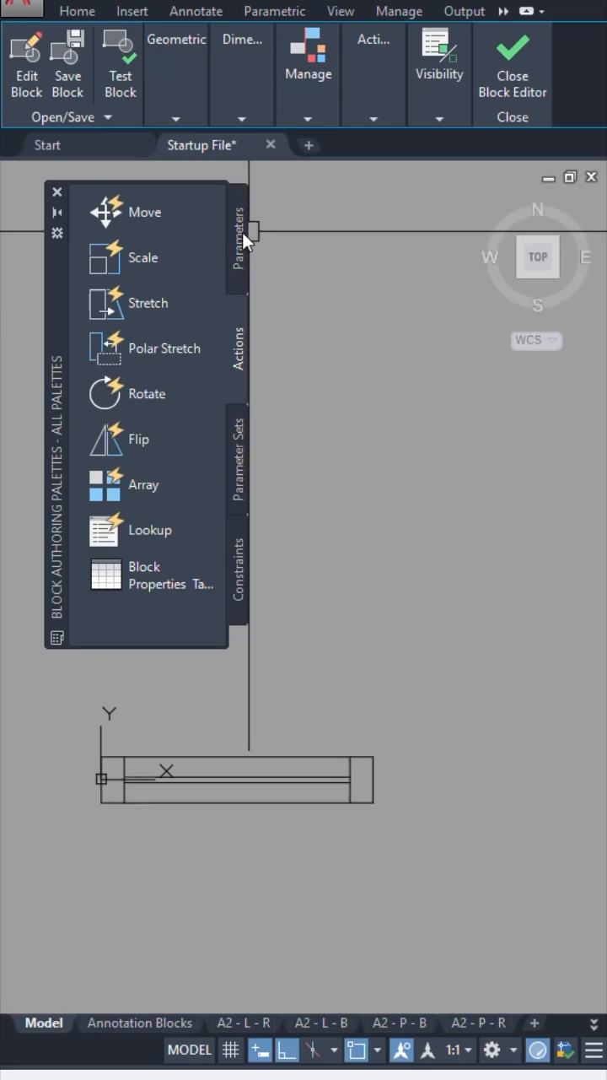
Add a Linear parameter from the window's left edge to its right edge as Distance1.
{"action": "left_click", "coordinate": [239, 228]}
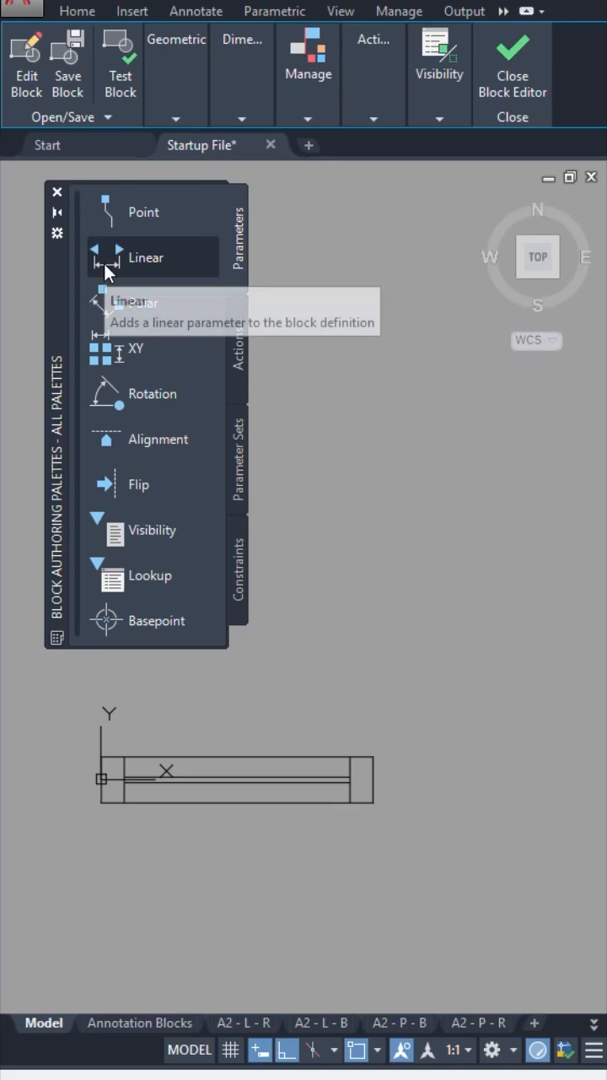
{"action": "left_click", "coordinate": [145, 257]}
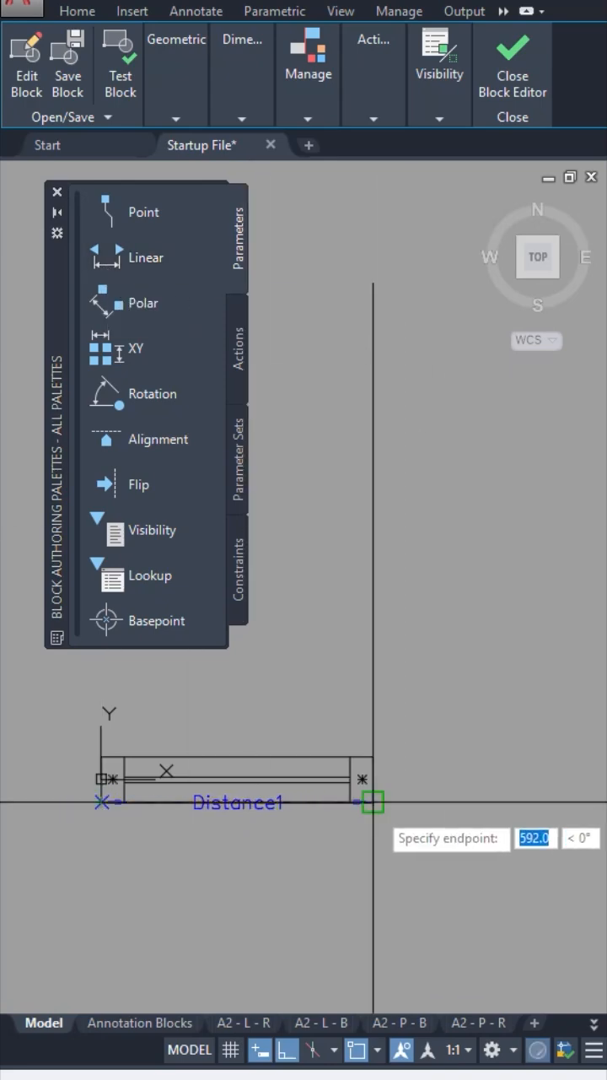
{"action": "left_click", "coordinate": [250, 368]}
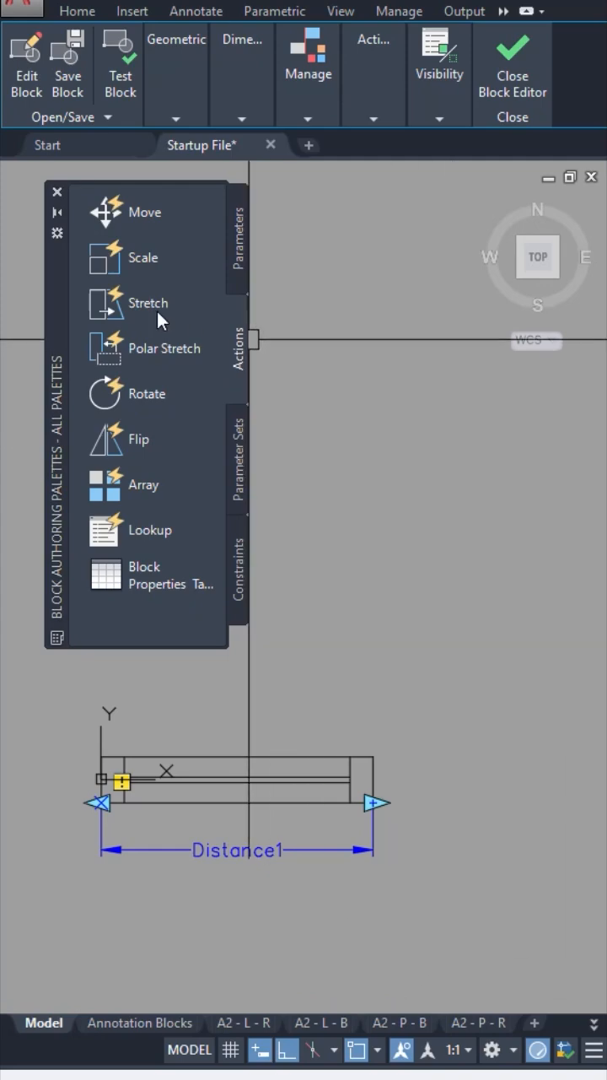
Add a Stretch action tied to Distance1 so the grip adjusts the window width.
{"action": "left_click", "coordinate": [149, 304]}
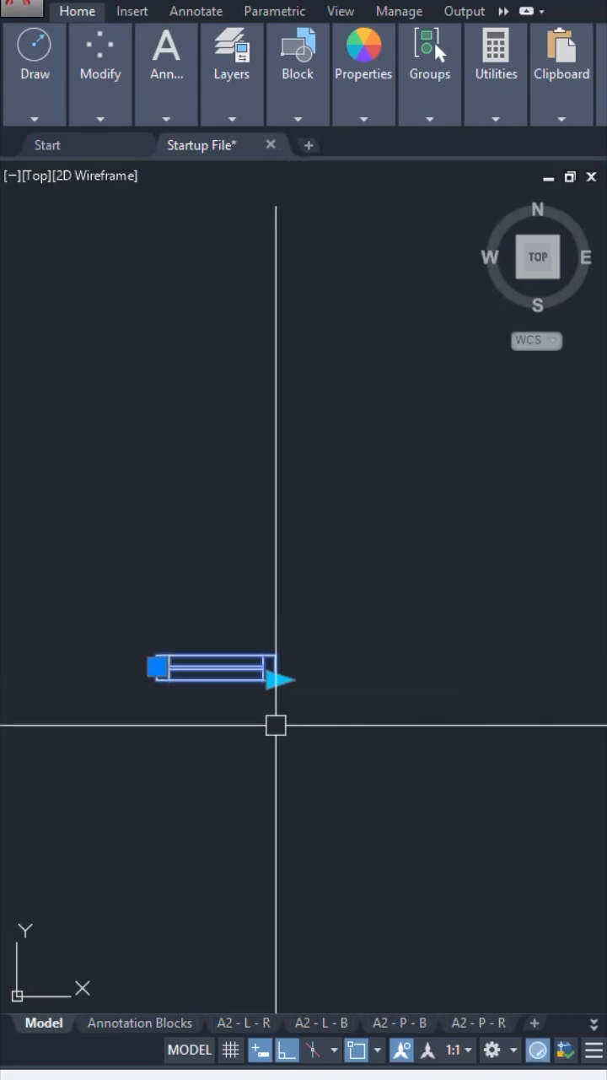
Reopen the window block in the Block Editor, showing Distance1 with its warning marker.
{"action": "double_click", "coordinate": [219, 674]}
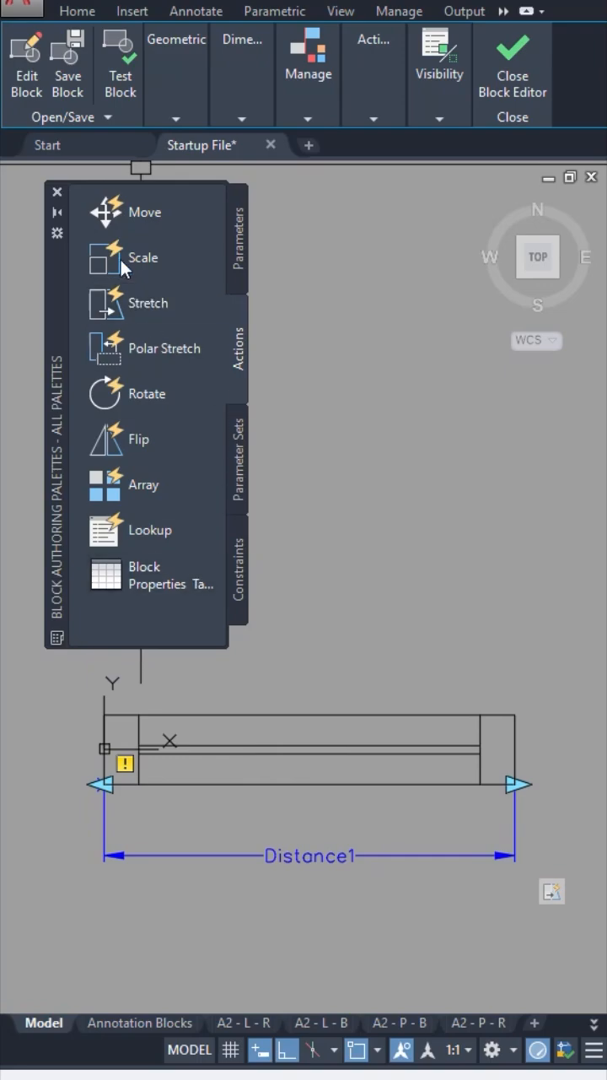